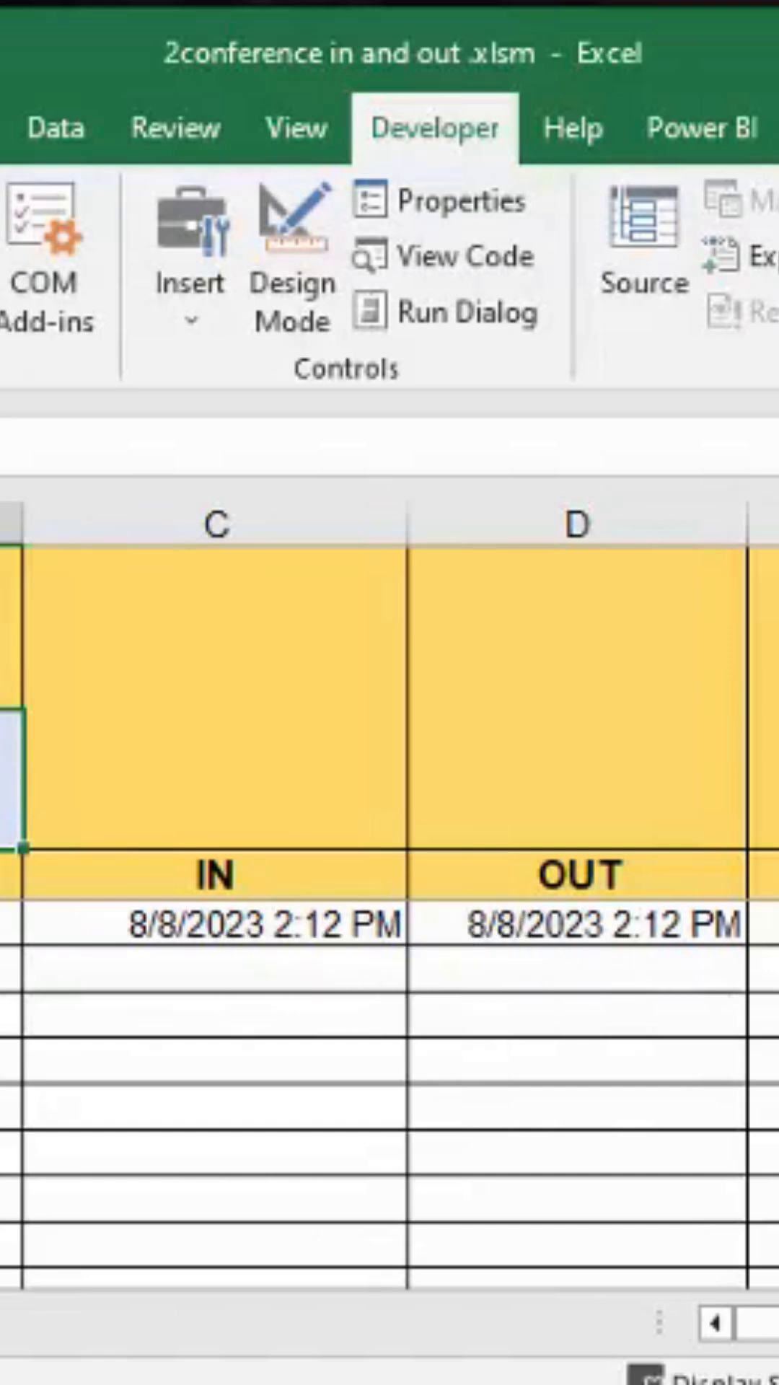
pyautogui.click(290, 265)
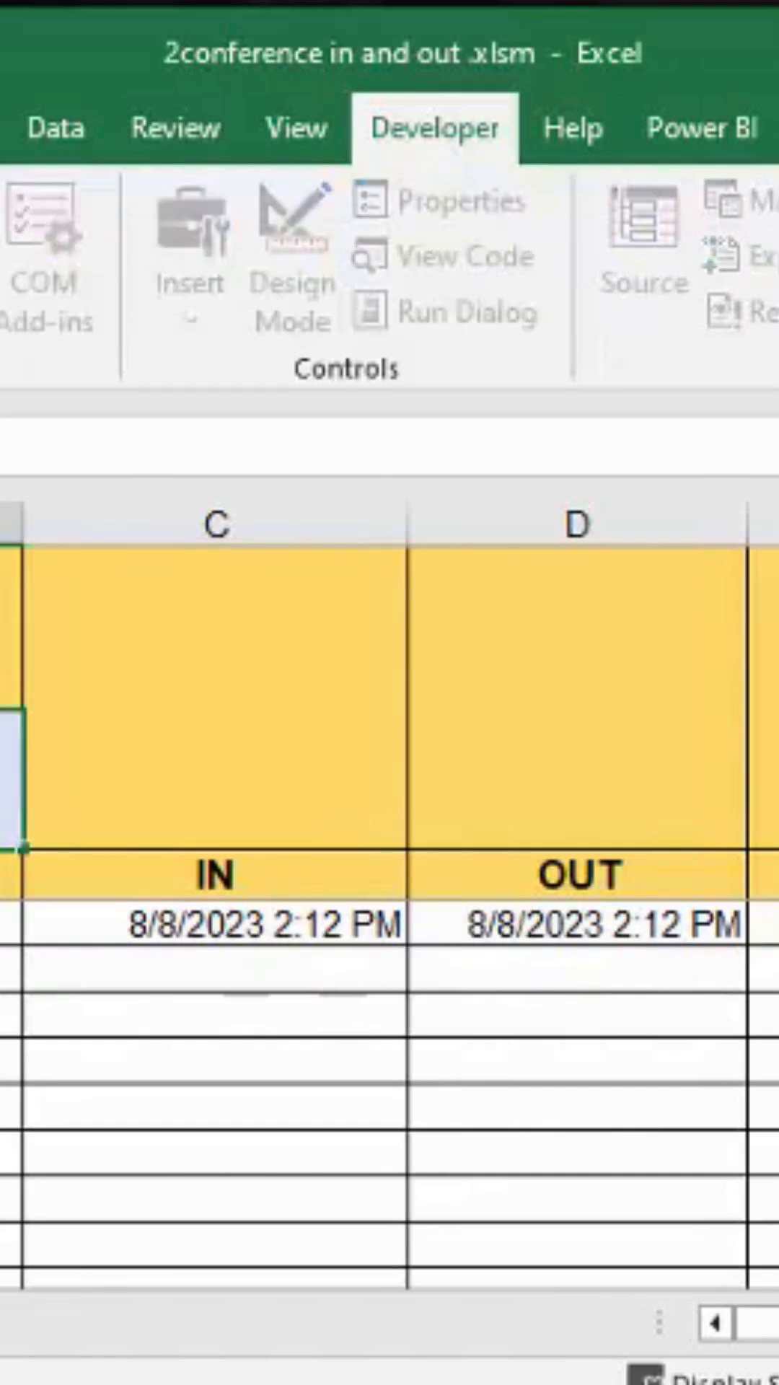